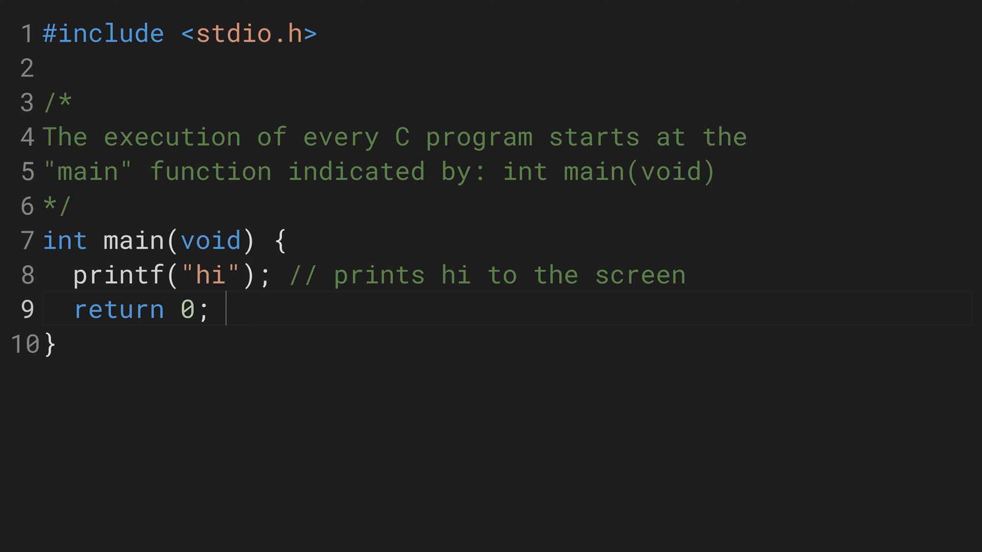
- Append '// signals that everything went fine' after the return 0 line
text(// signals that everyth)
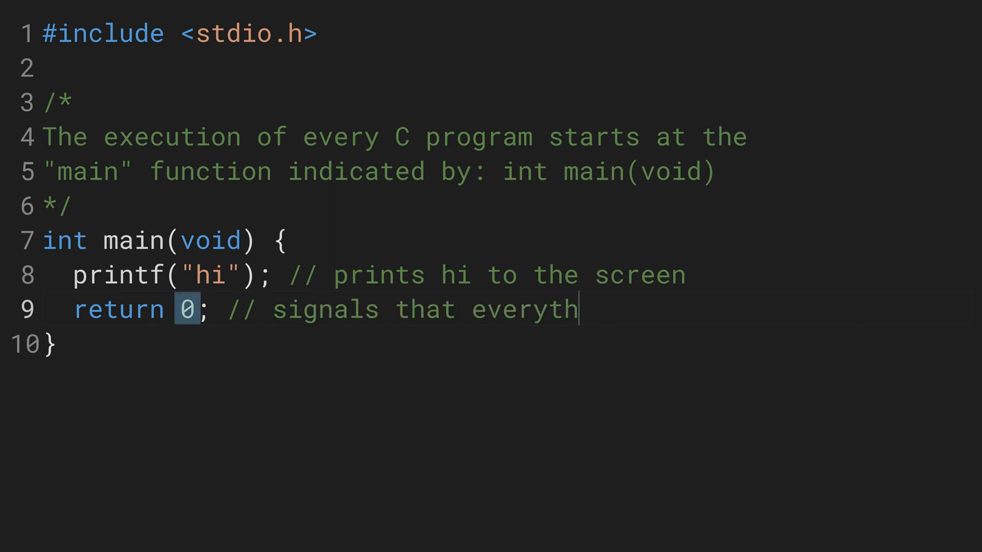
text(ing went fine)
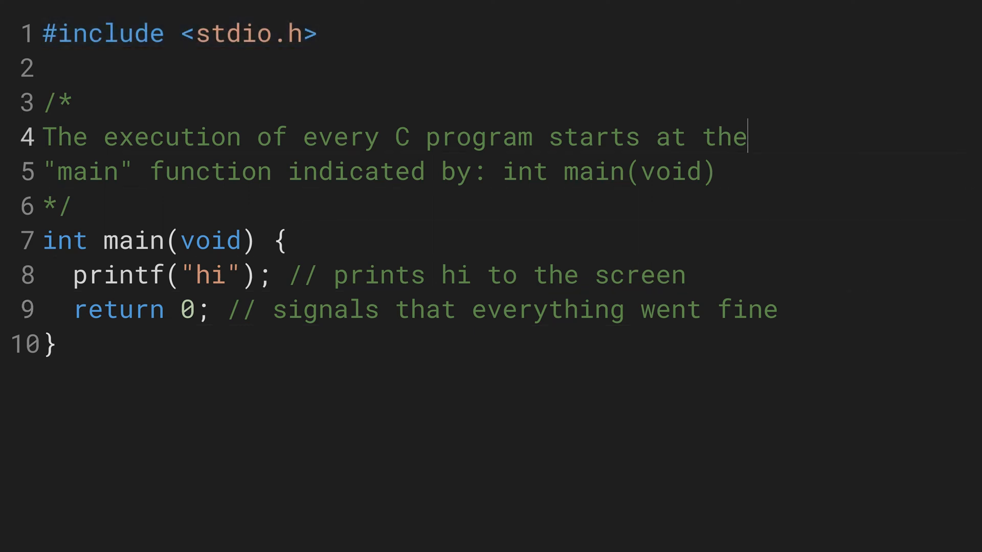
- Insert a blank first line above #include <stdio.h> and place the cursor there
double_click(116, 276)
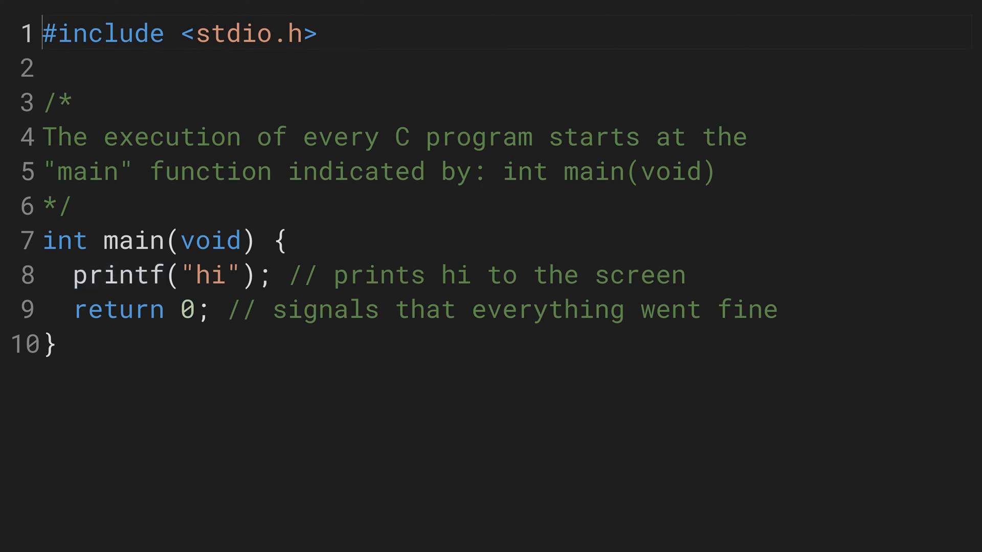
key(Enter)
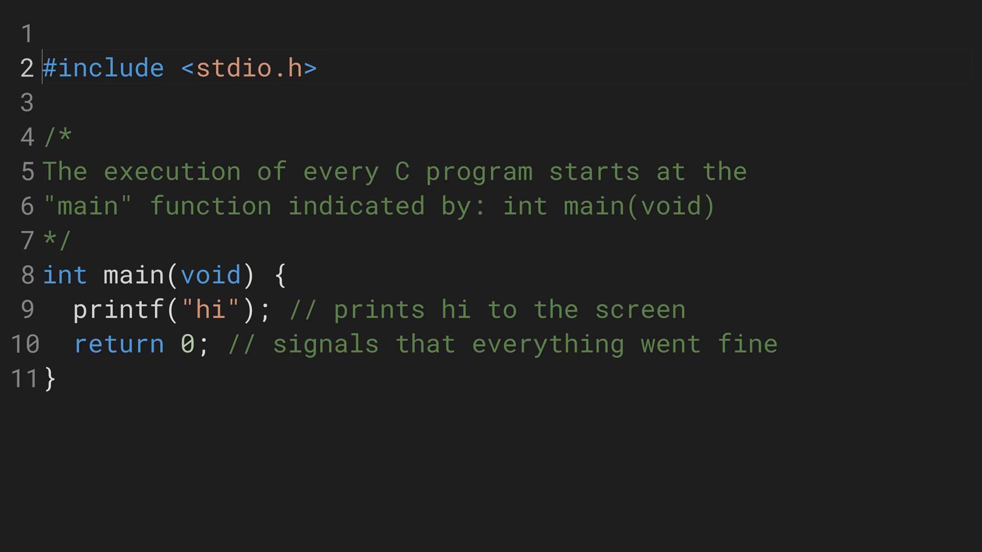
double_click(248, 68)
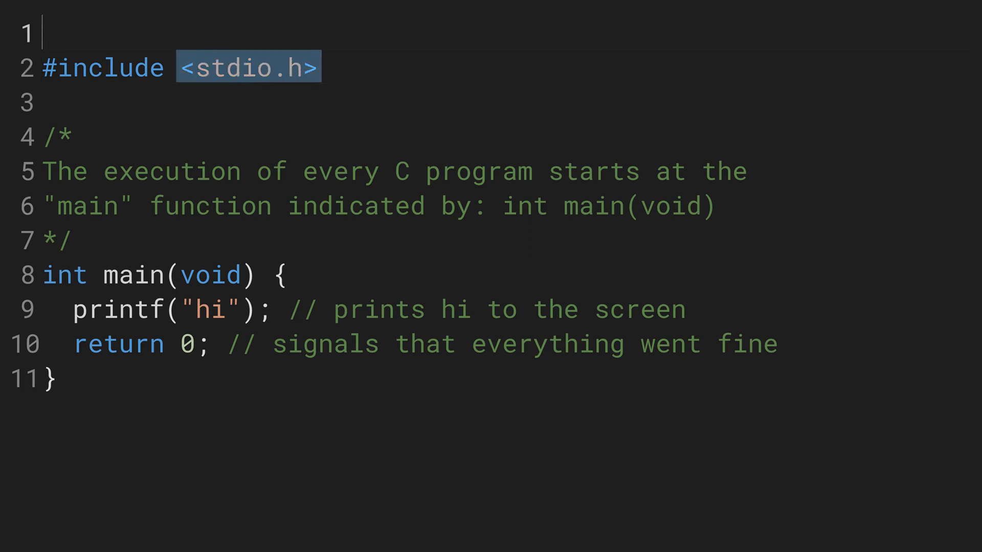
- Type '// this include makes printf work' on line 1, then delete the last word
text(// this include makes prin)
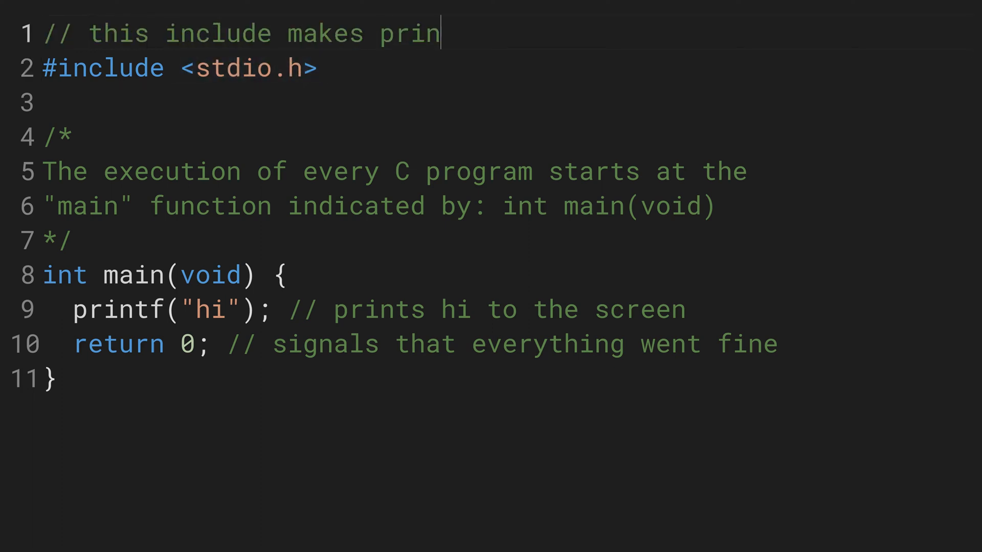
text(tf work)
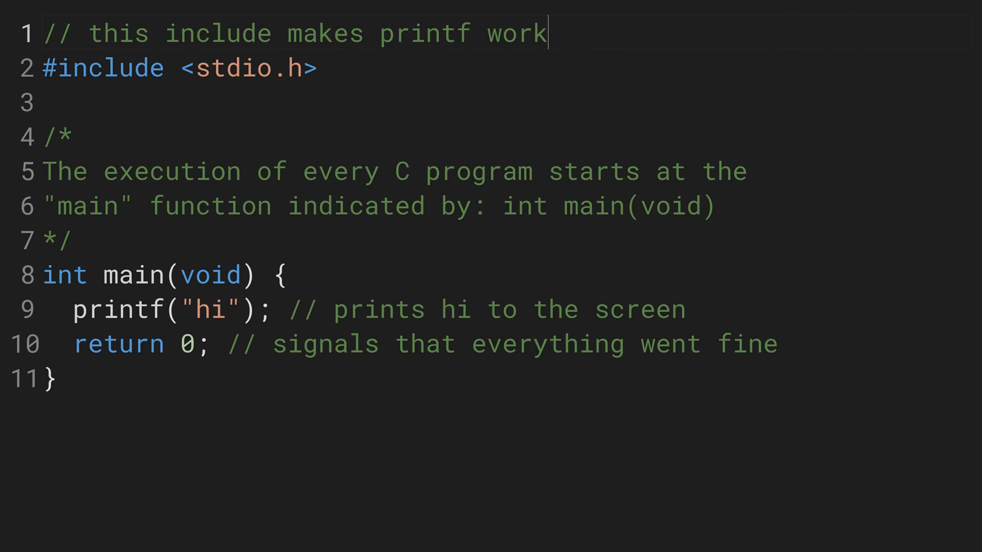
key(Backspace)
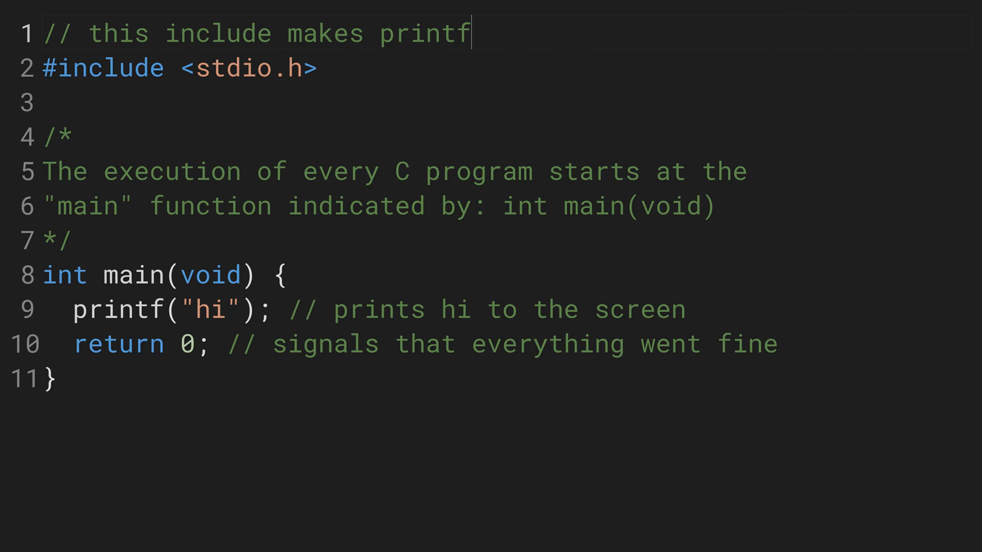